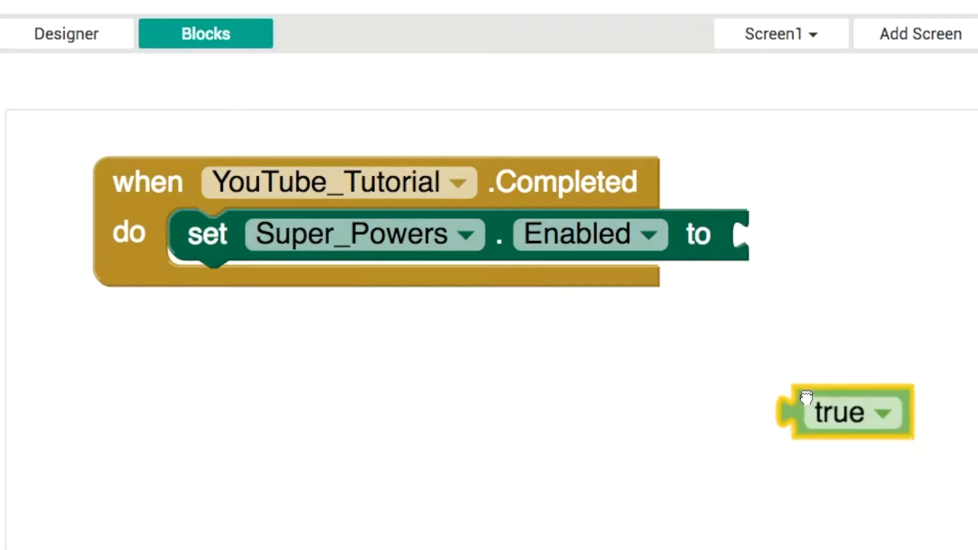
Step: Plug a 'true' block into the set Super_Powers.Enabled setter
drag(842, 411, 805, 340)
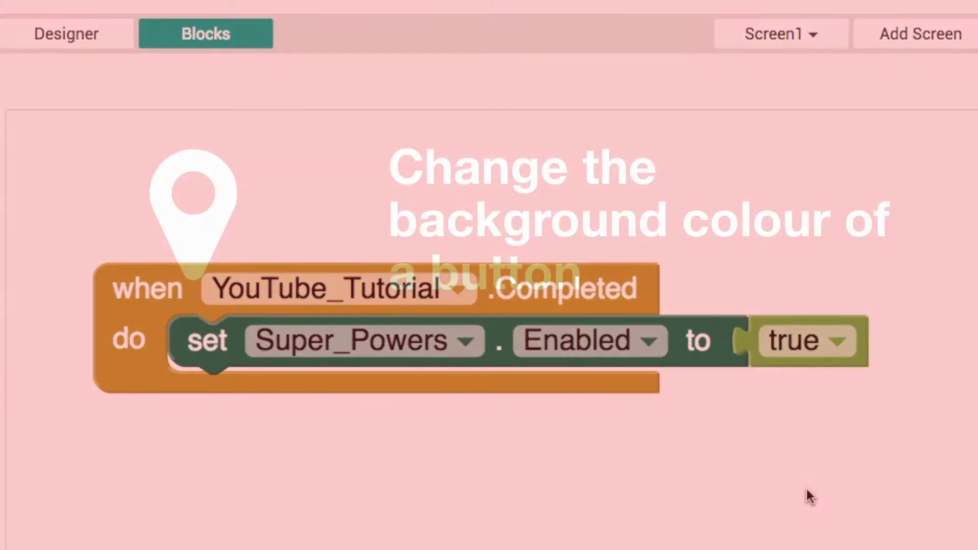
click(236, 71)
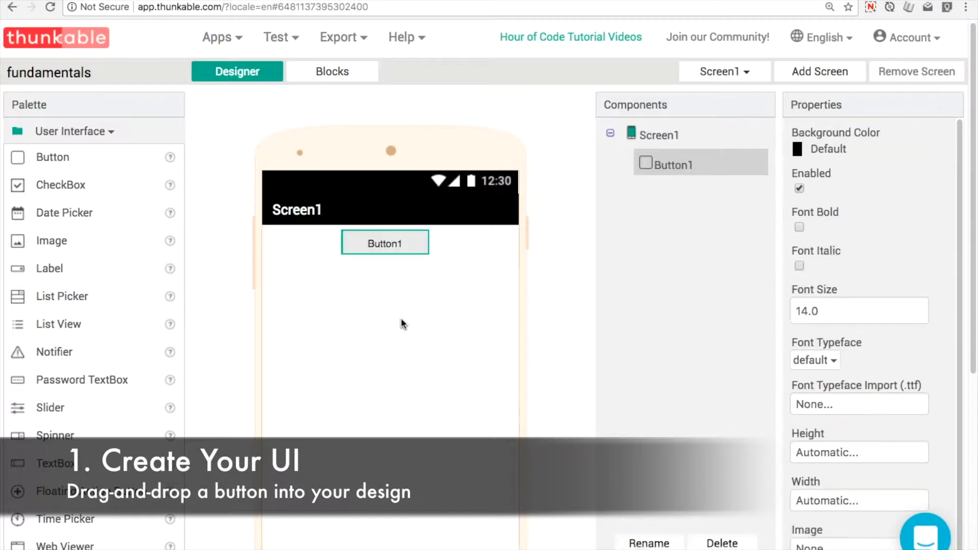
Step: Give Button1 font size 20 and the text 'Click Me'
click(857, 311)
text(20)
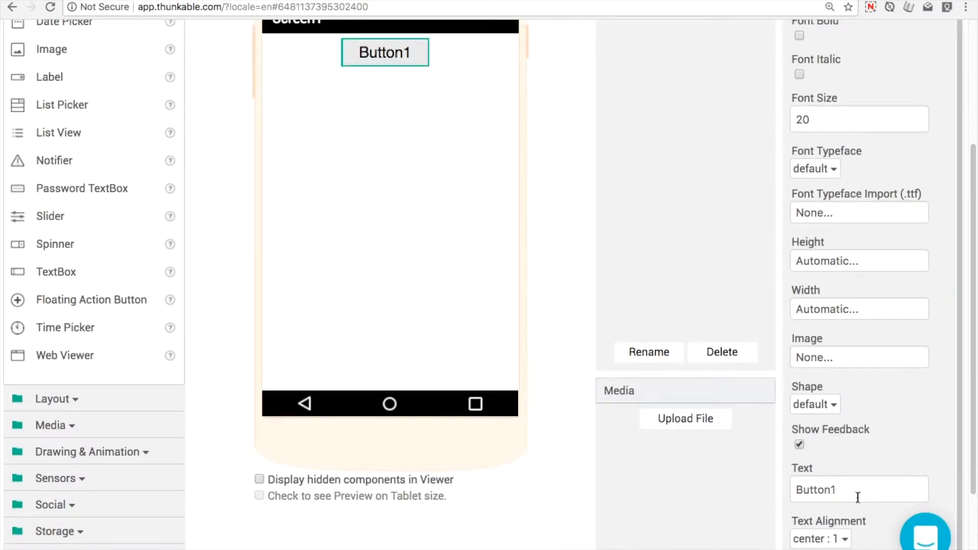
text(Click Me)
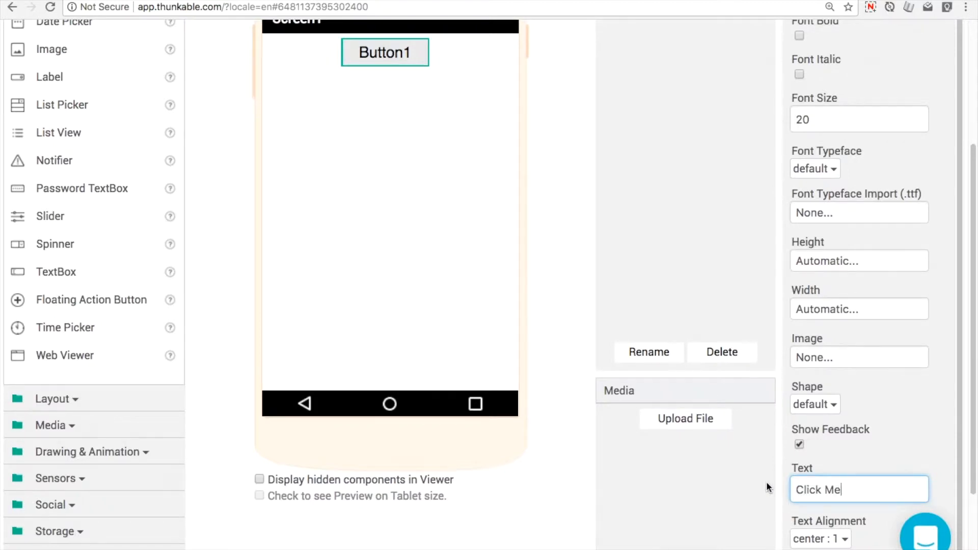
click(331, 72)
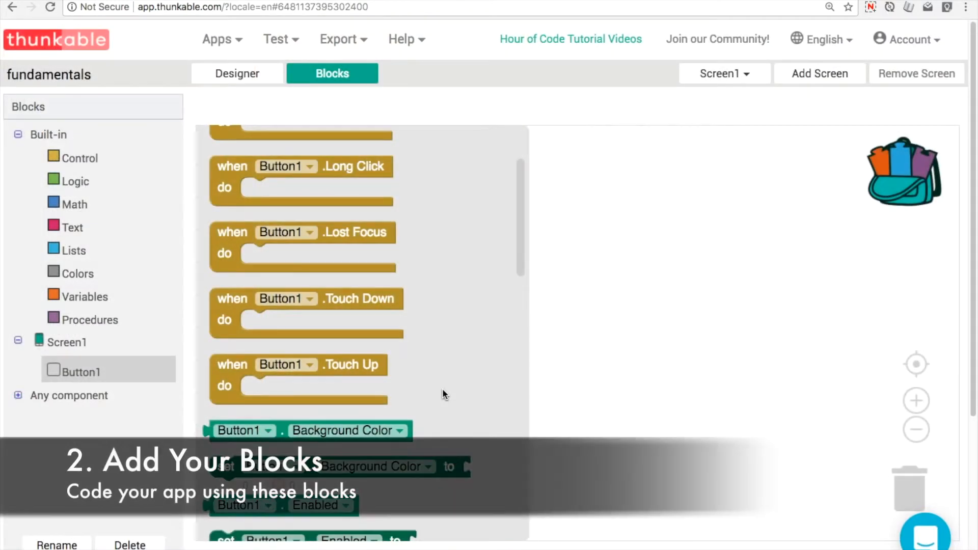
Step: Add a 'when Button1.Click' event holding 'set Button1.Background Color to'
scroll(up, 3)
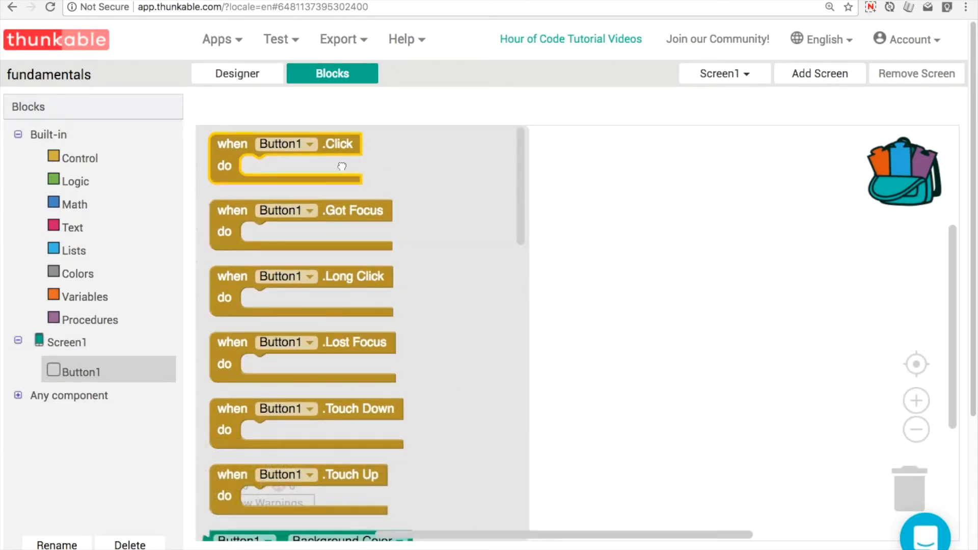
drag(285, 158, 470, 227)
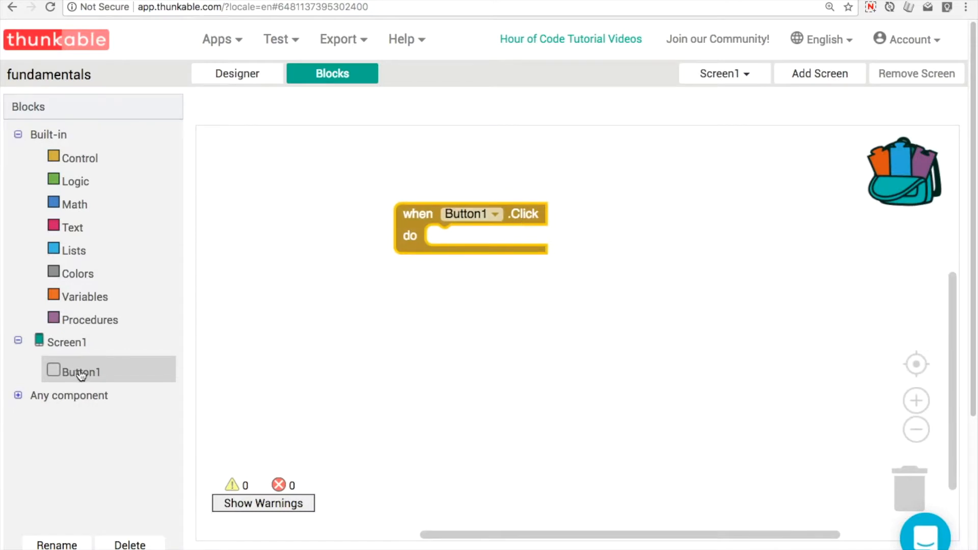
click(81, 372)
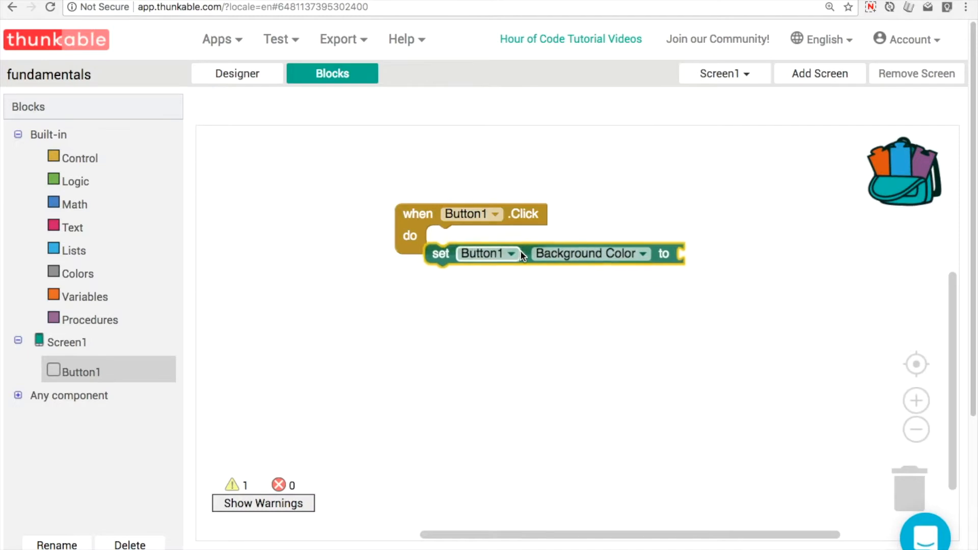
drag(440, 253, 442, 236)
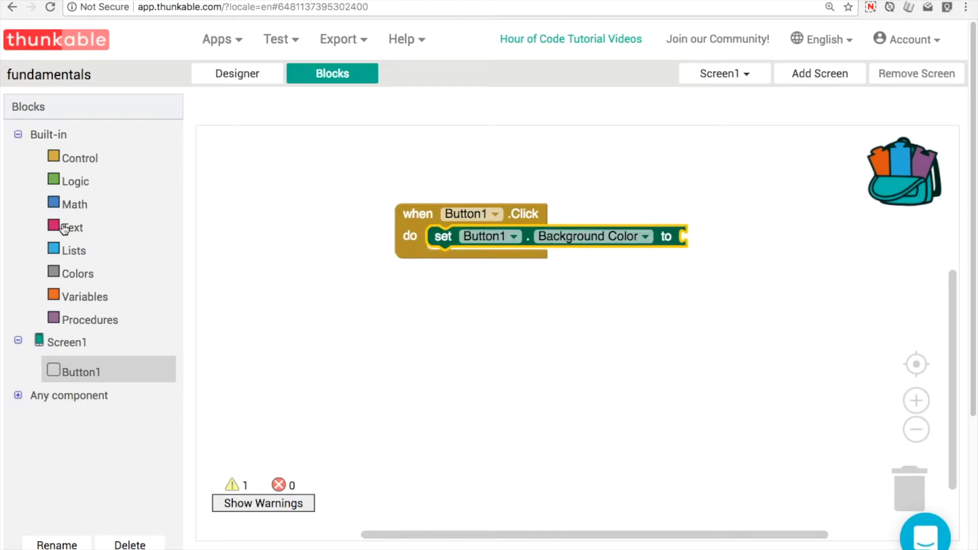
mouse_move(88, 290)
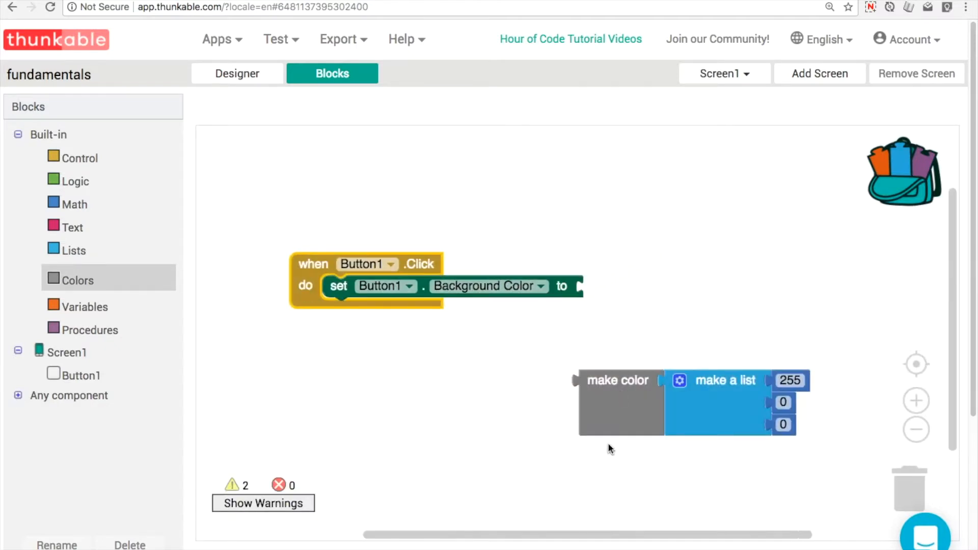
Step: Plug a 'make color' block into Button1's Background Color setter
drag(618, 380, 624, 286)
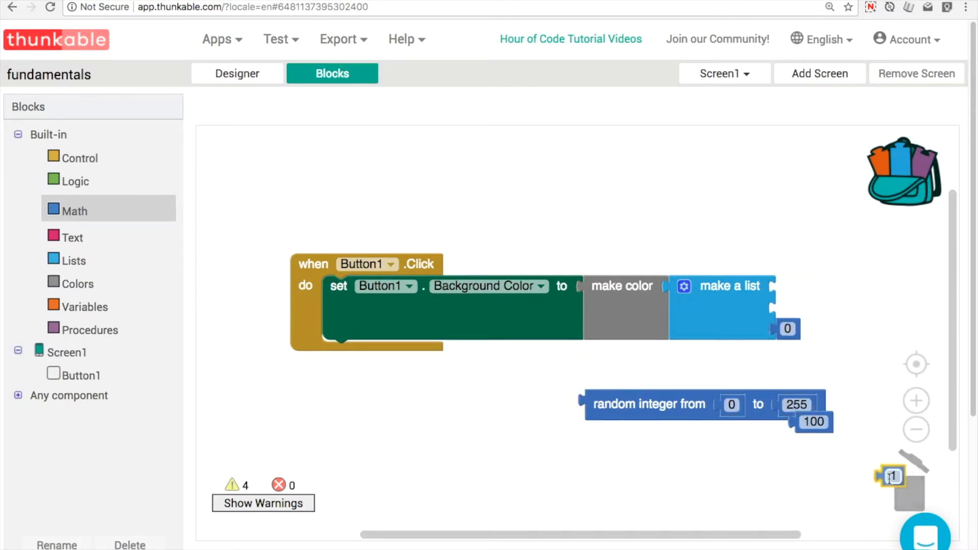
Step: Plug random integer 0–255 blocks into the make color list sockets
drag(813, 421, 904, 480)
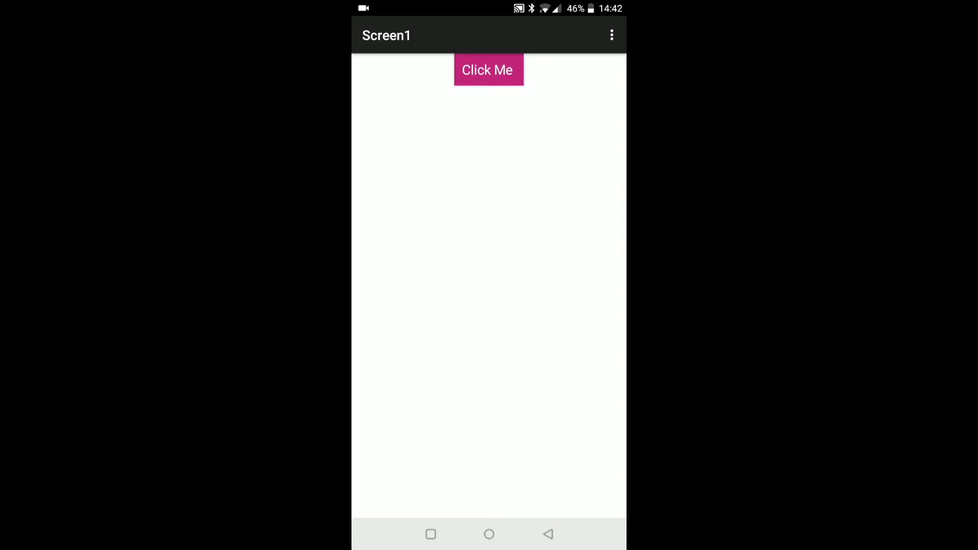
Step: Tap Click Me three times, turning it olive, green, then purple
click(489, 69)
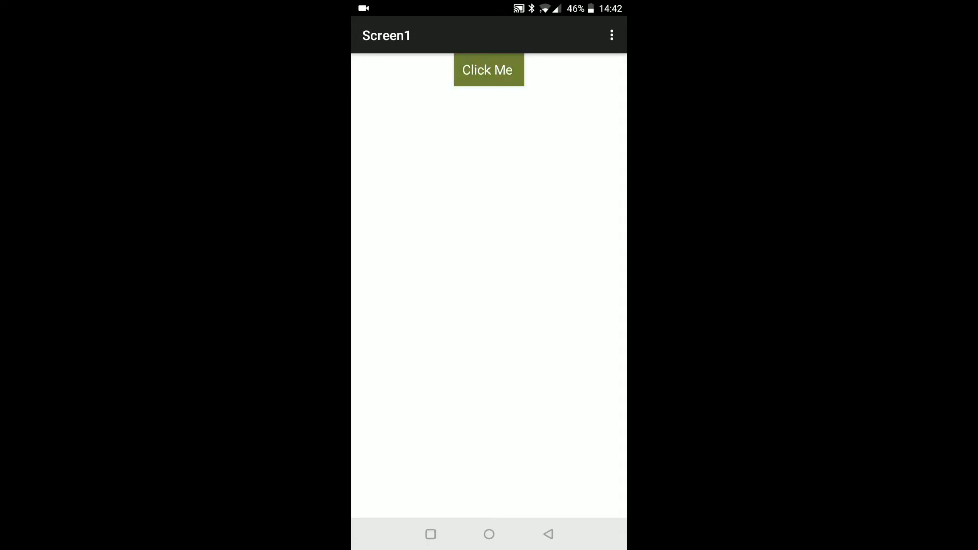
click(488, 69)
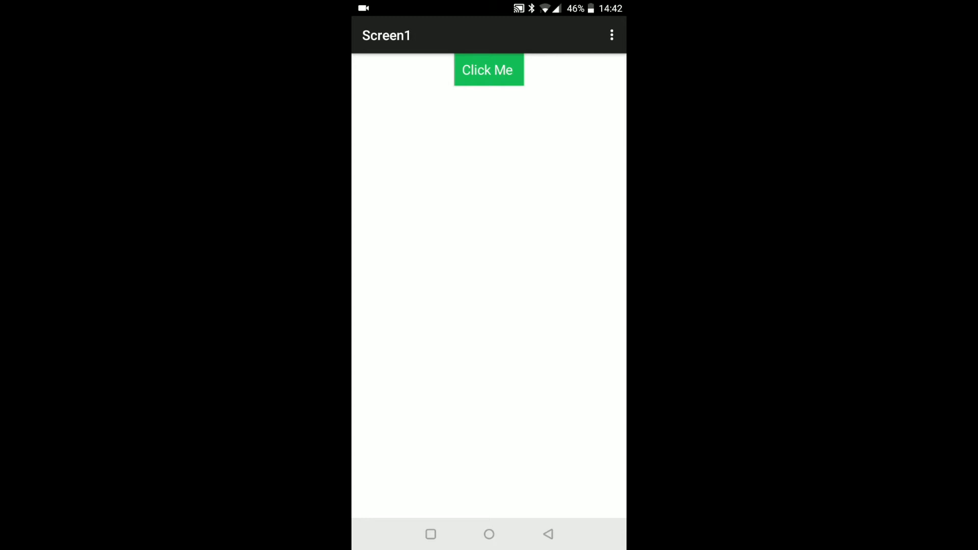
click(488, 69)
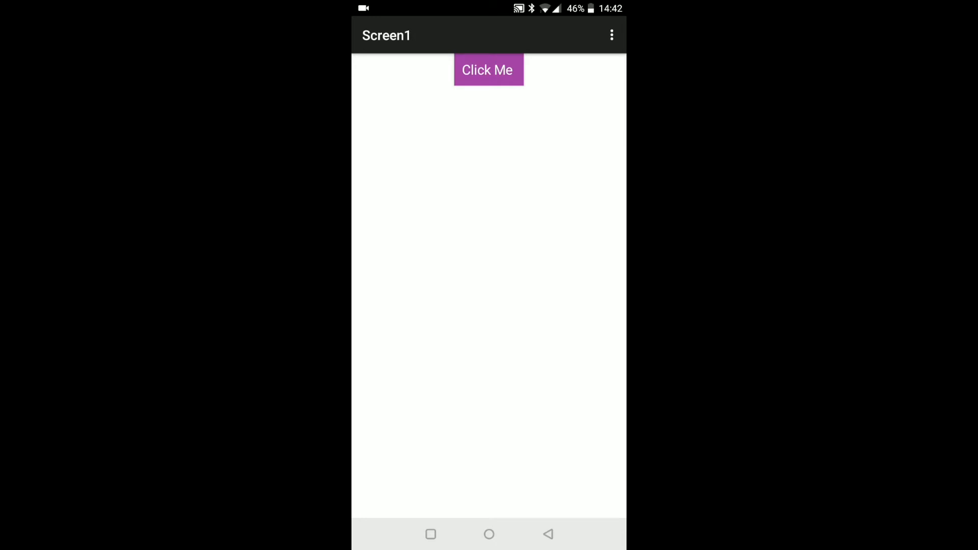